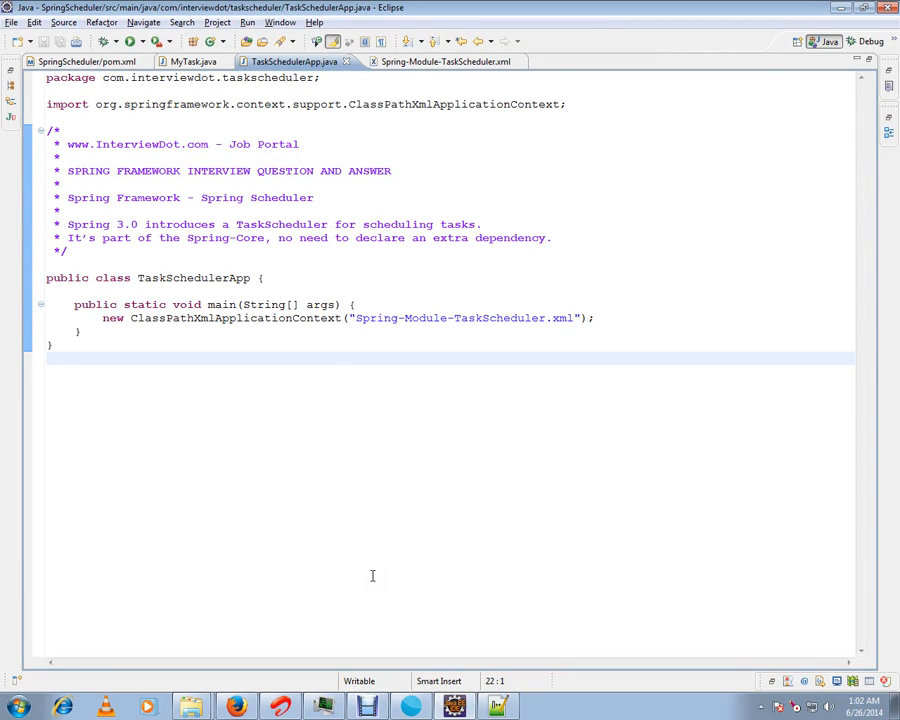
Review pom.xml's header and Spring Core and Batch dependencies, then show Spring-Module-TaskScheduler.xml.
double_click(137, 144)
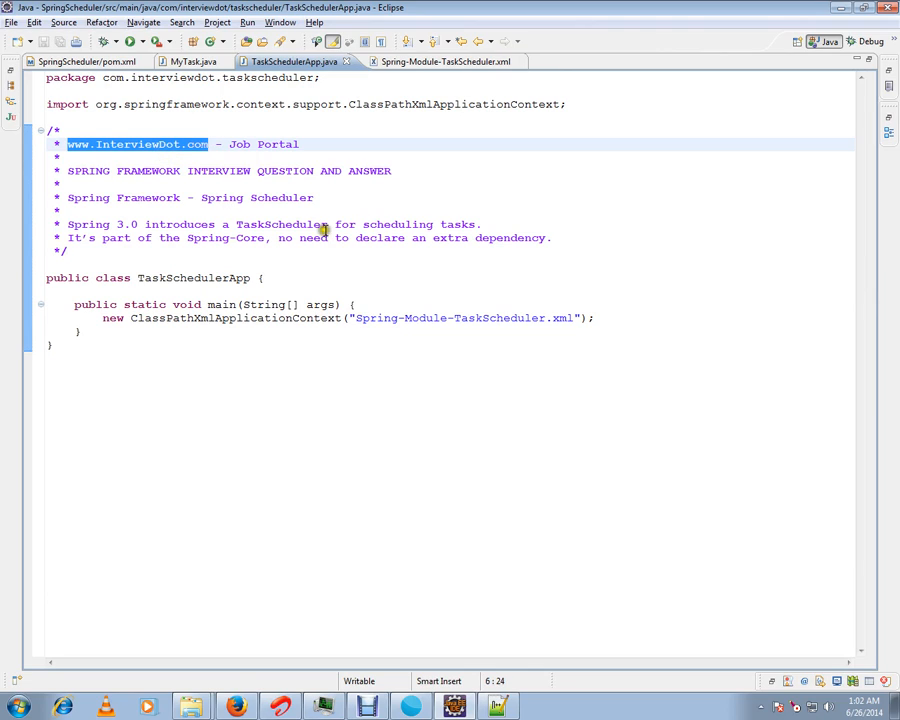
mouse_move(380, 273)
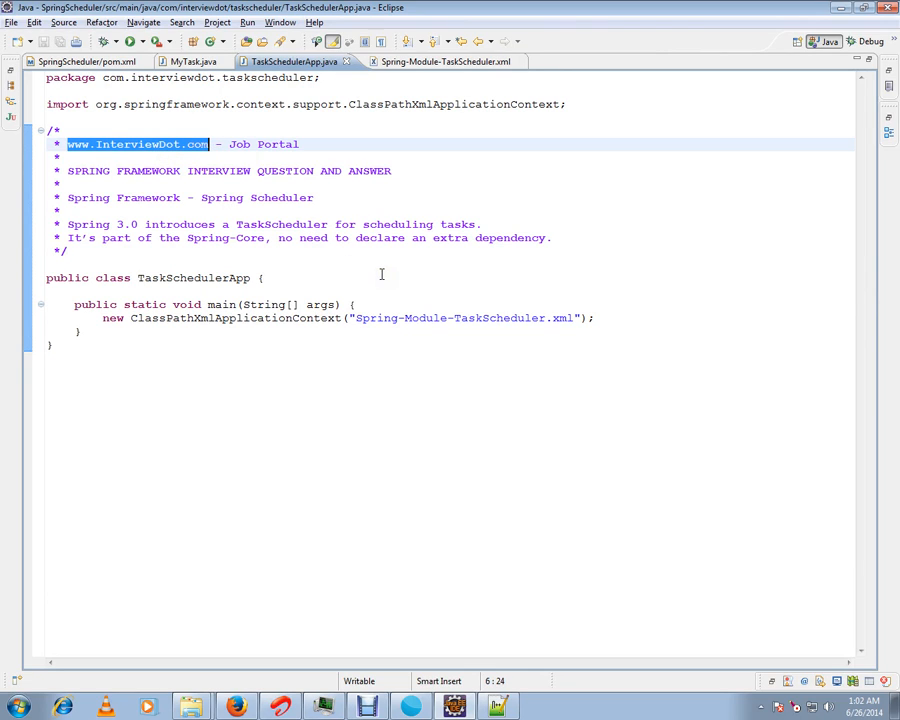
mouse_move(249, 247)
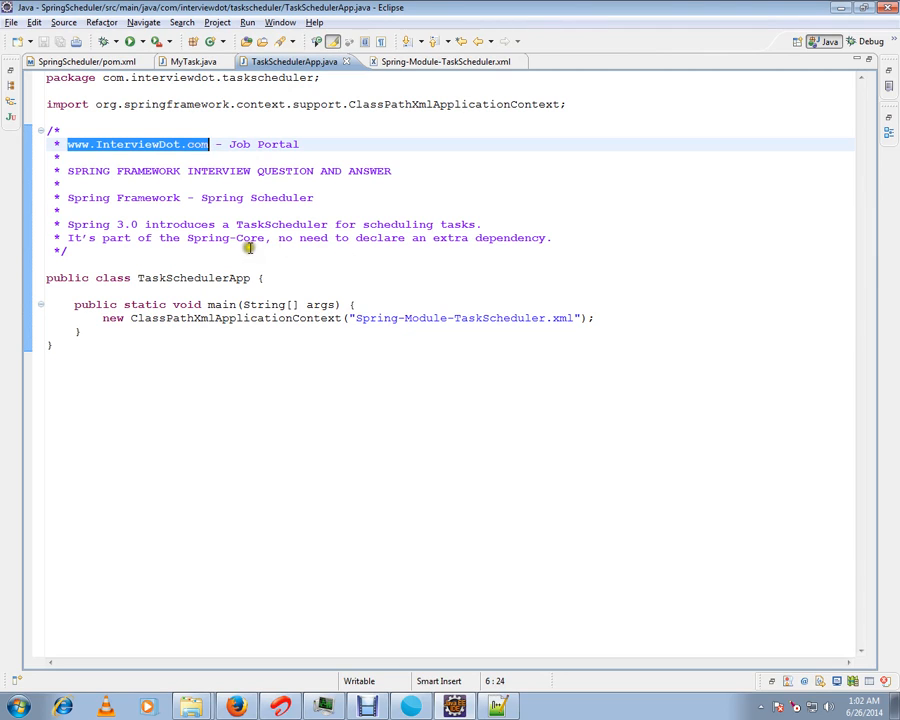
double_click(281, 224)
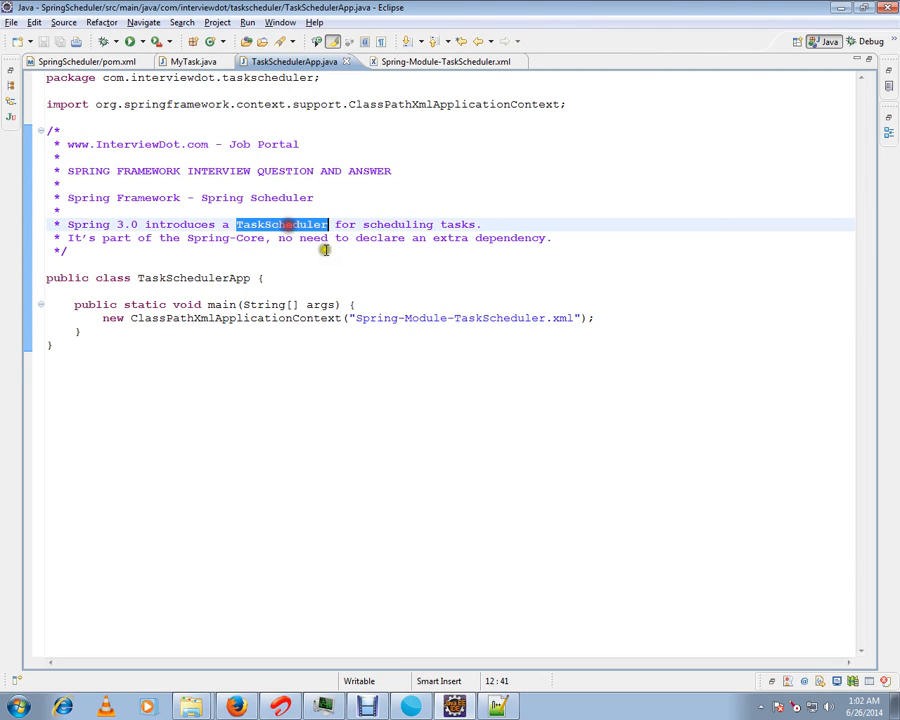
mouse_move(345, 252)
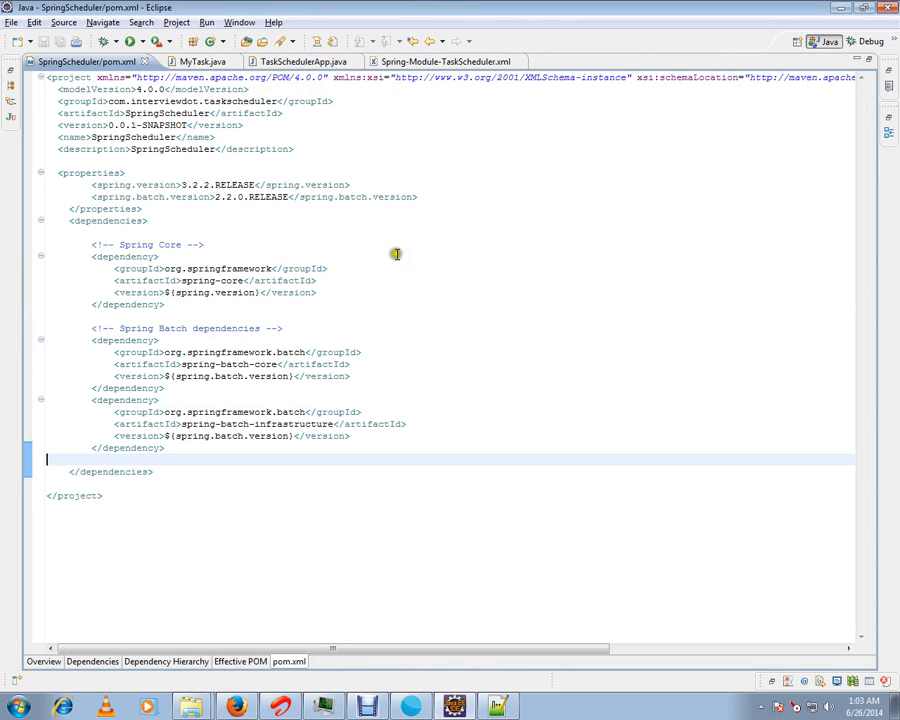
mouse_move(310, 218)
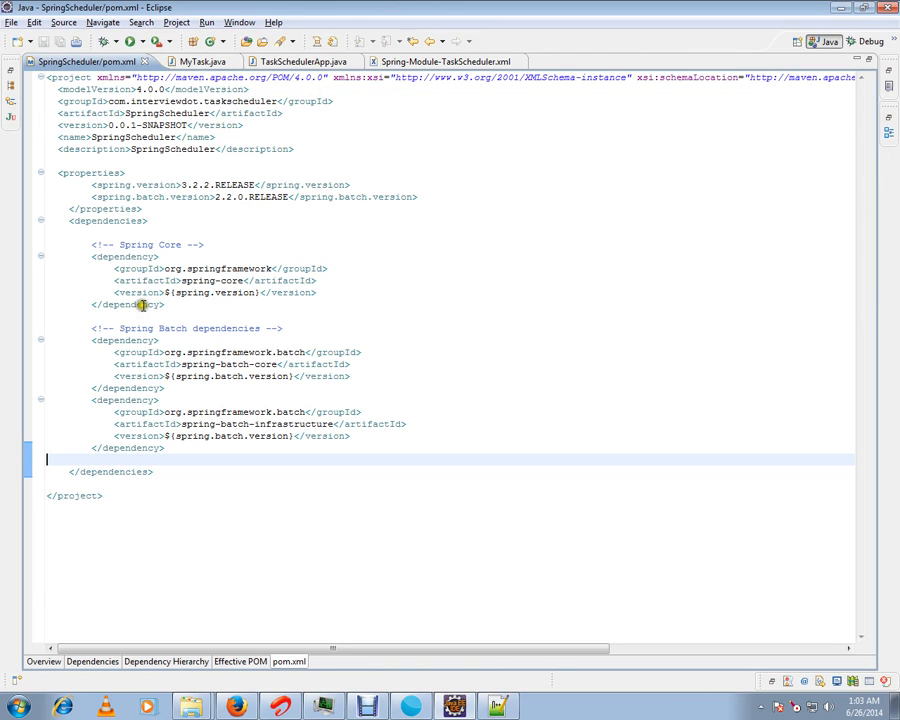
left_click(115, 351)
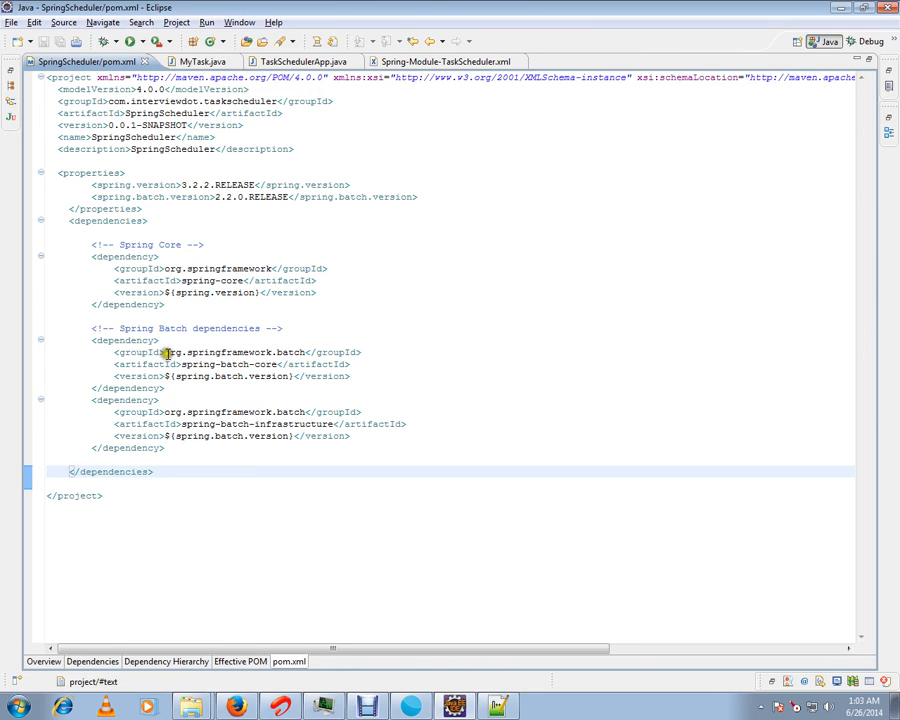
double_click(235, 352)
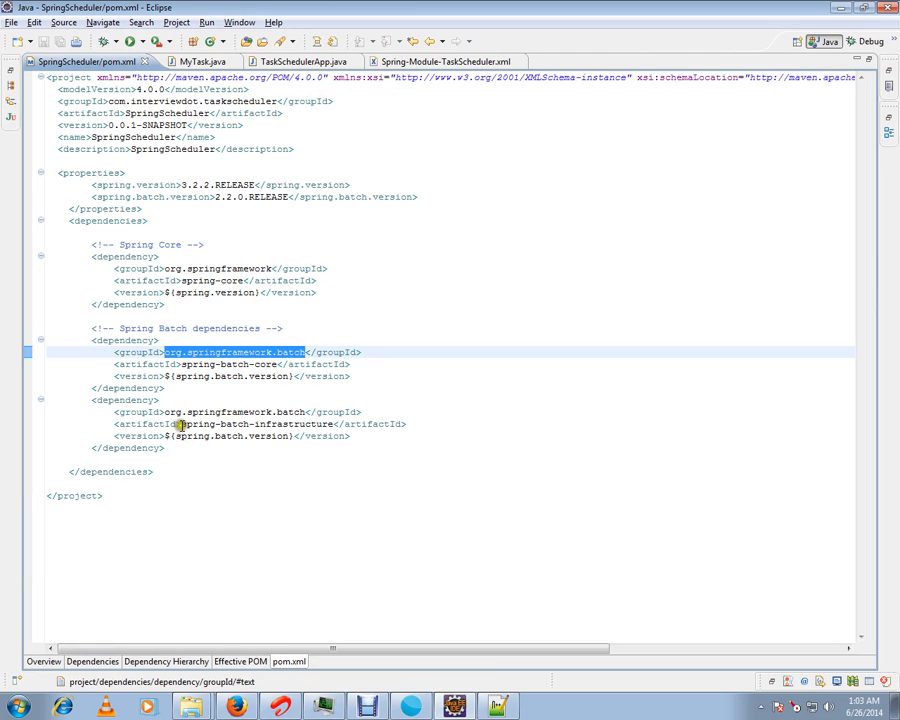
double_click(258, 423)
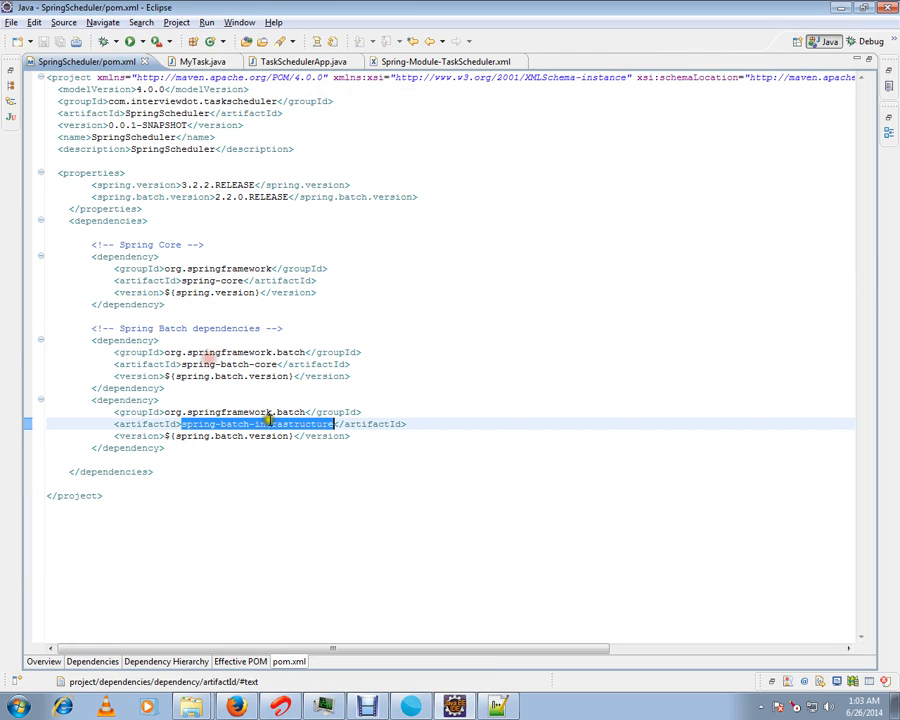
mouse_move(454, 418)
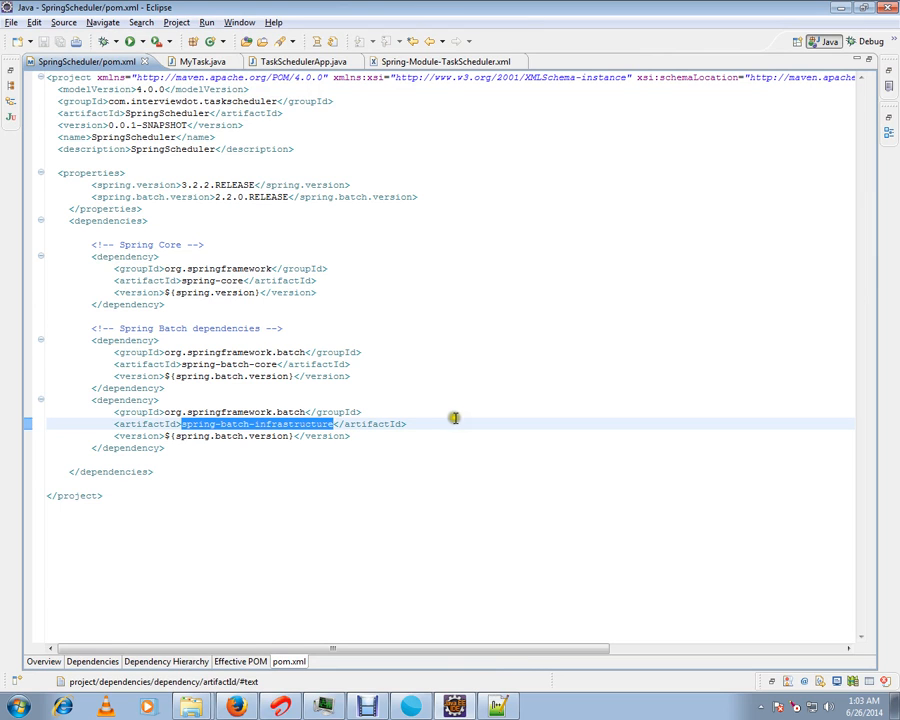
left_click(440, 61)
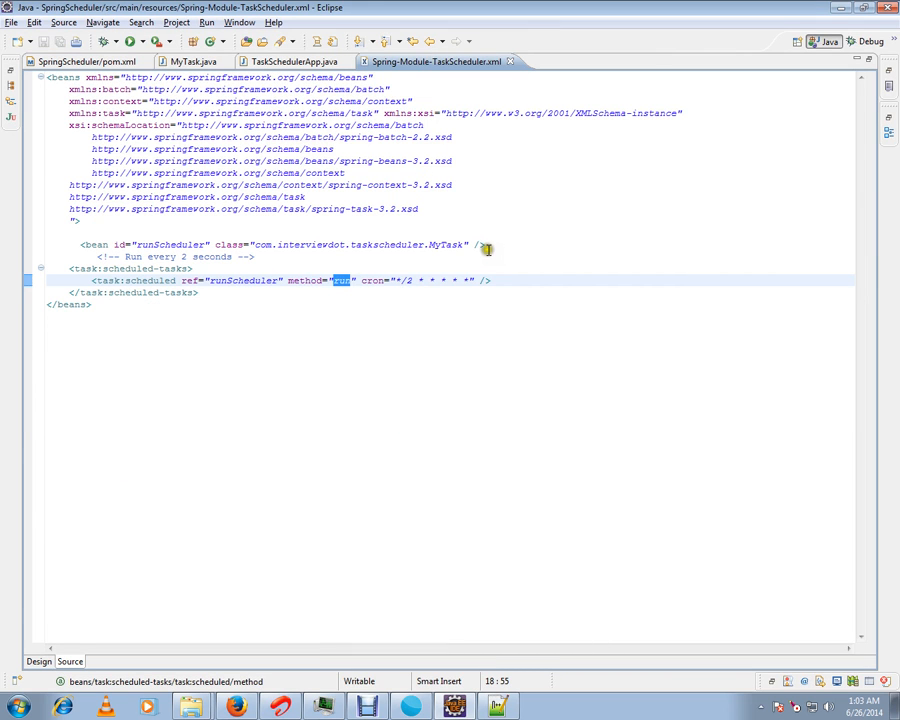
Walk through the spring-task schema, scheduled-tasks element, and runScheduler ref and bean id.
left_click(490, 280)
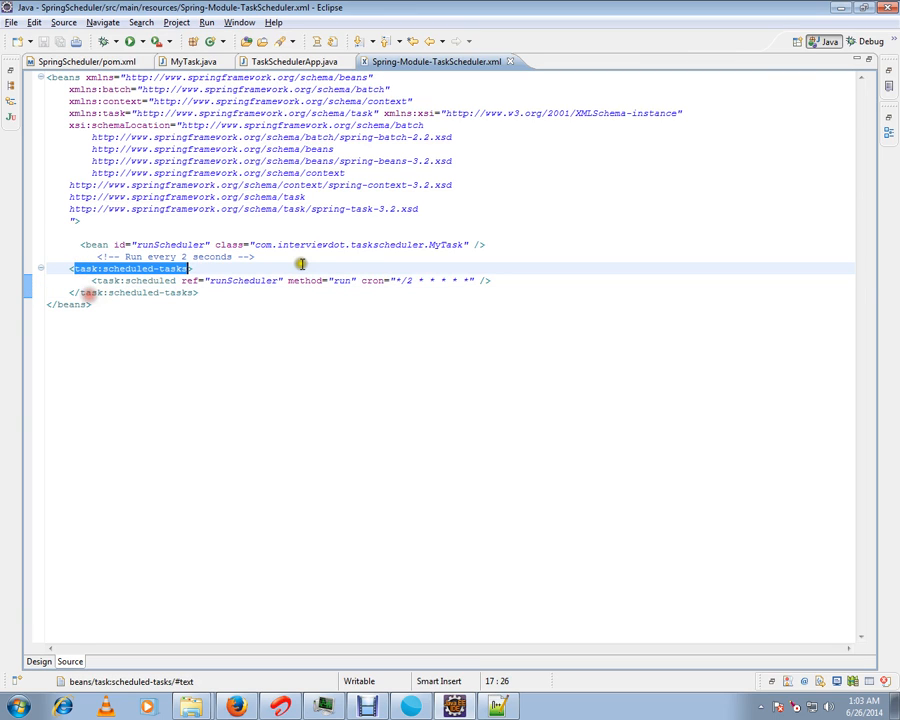
left_click(388, 216)
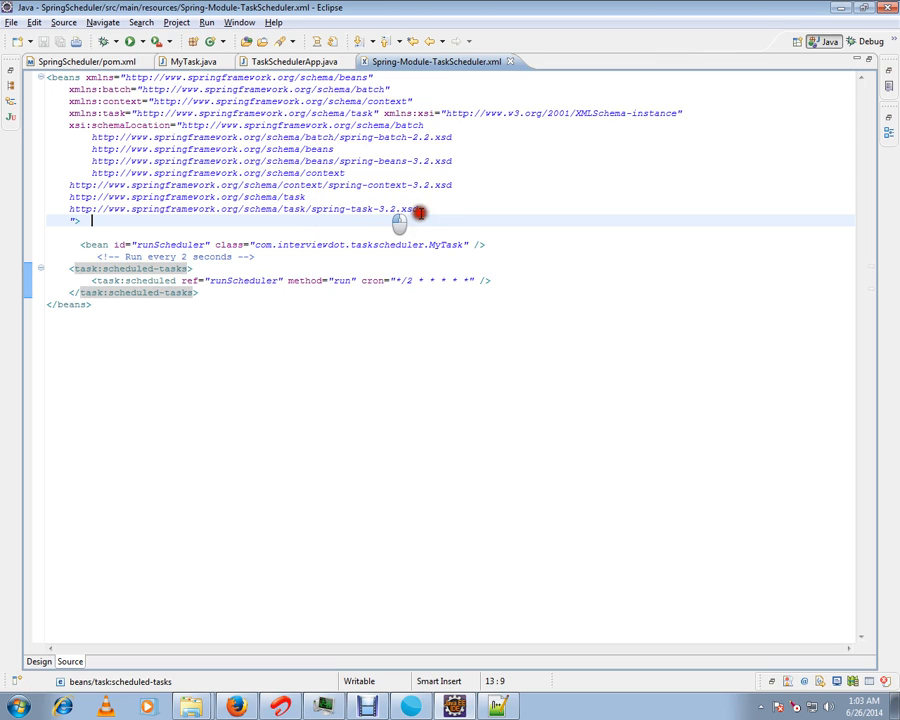
left_click(199, 292)
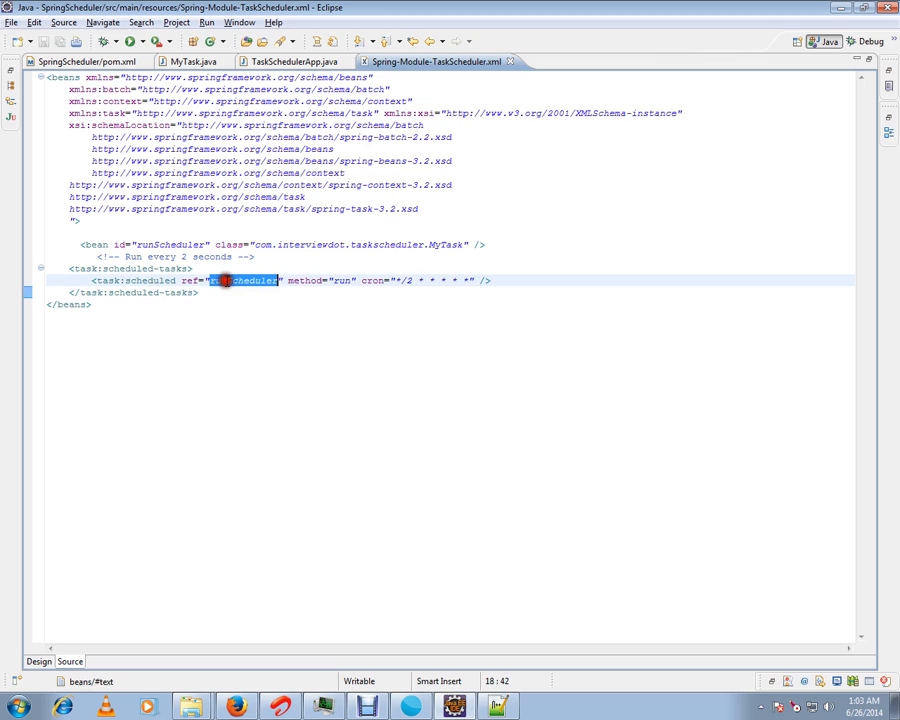
double_click(340, 280)
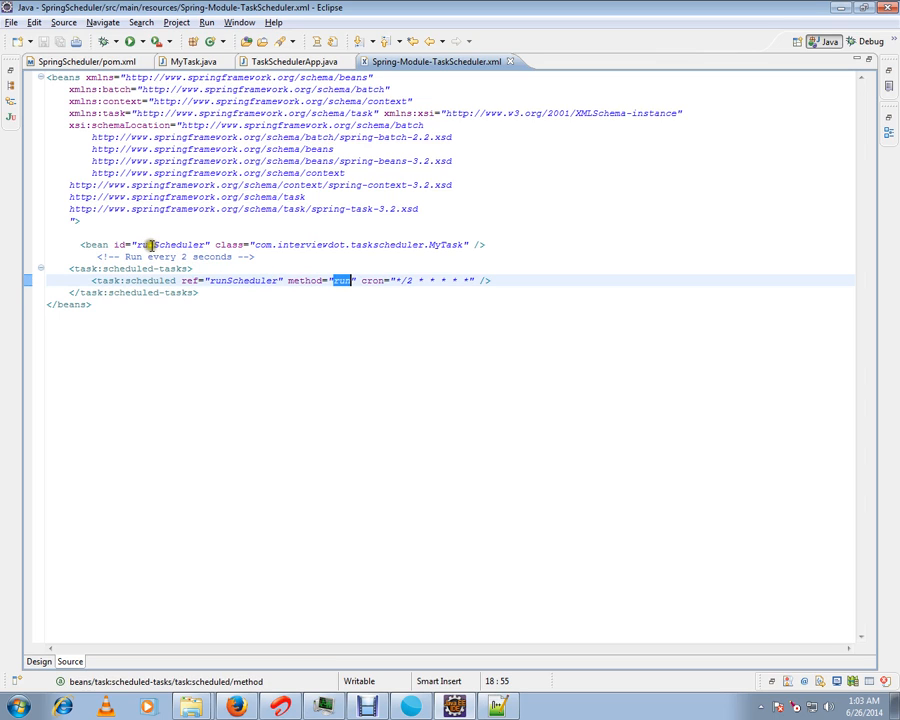
double_click(340, 244)
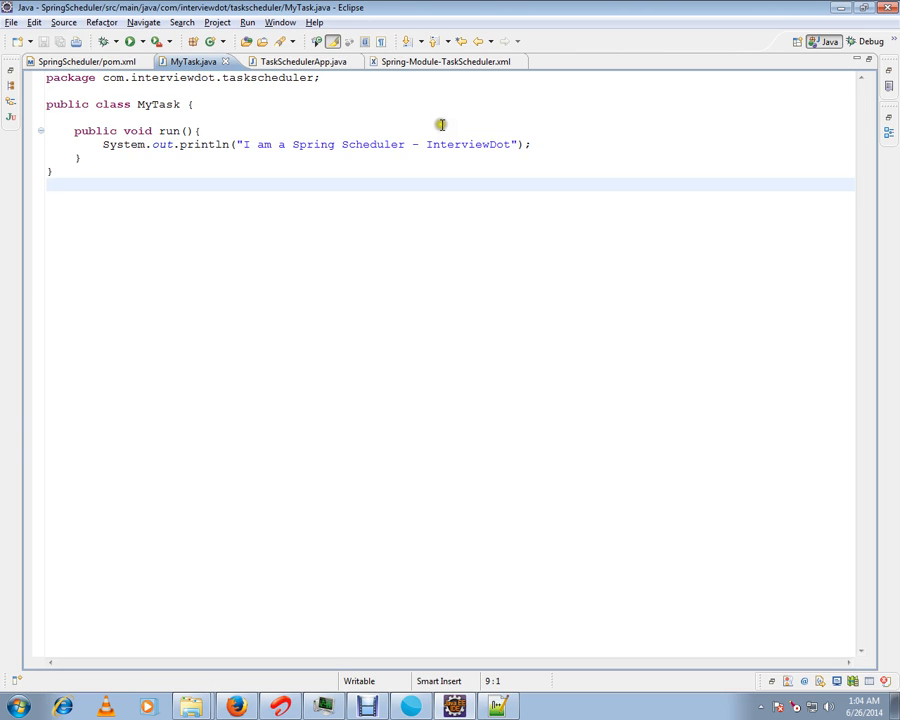
left_click(441, 61)
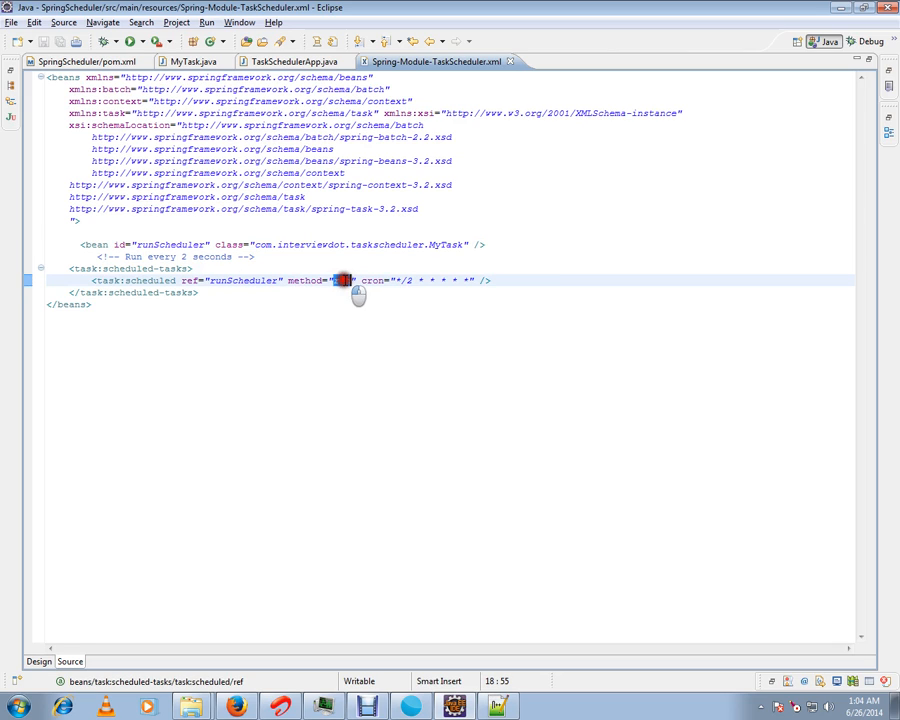
double_click(342, 280)
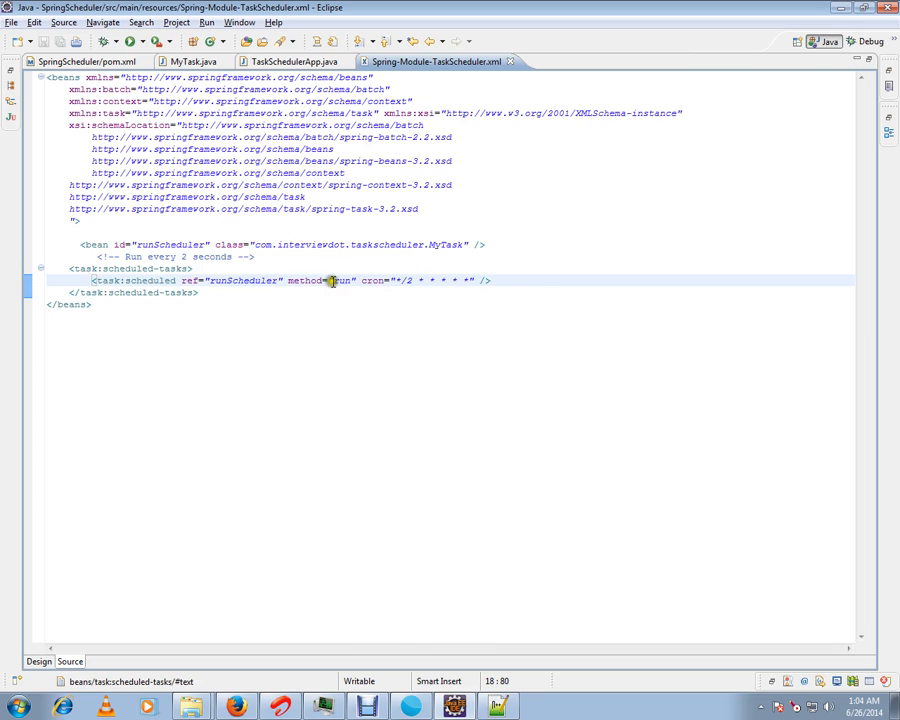
double_click(341, 280)
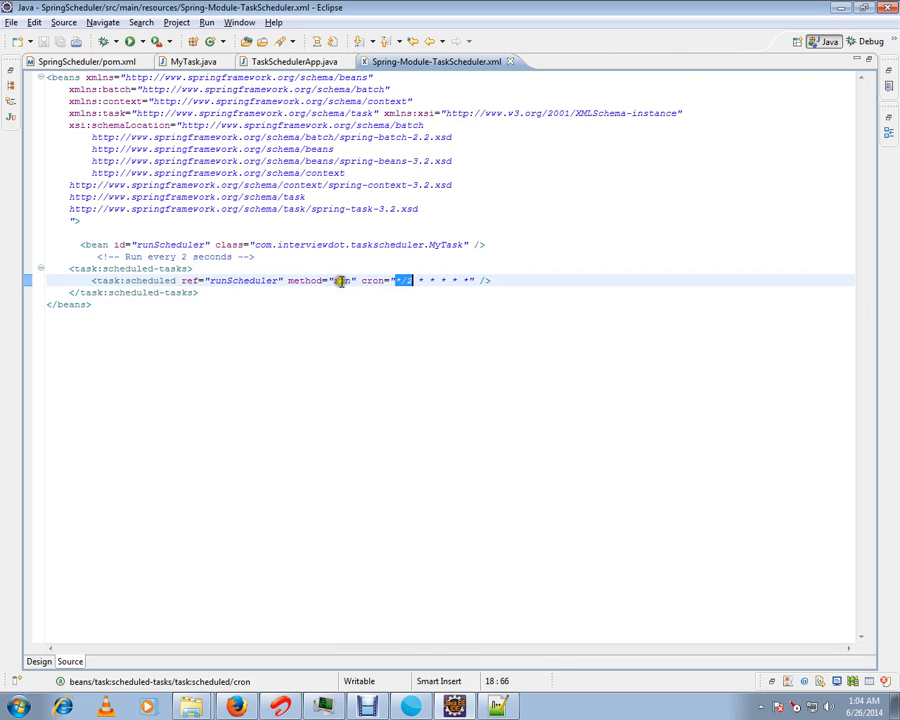
double_click(240, 280)
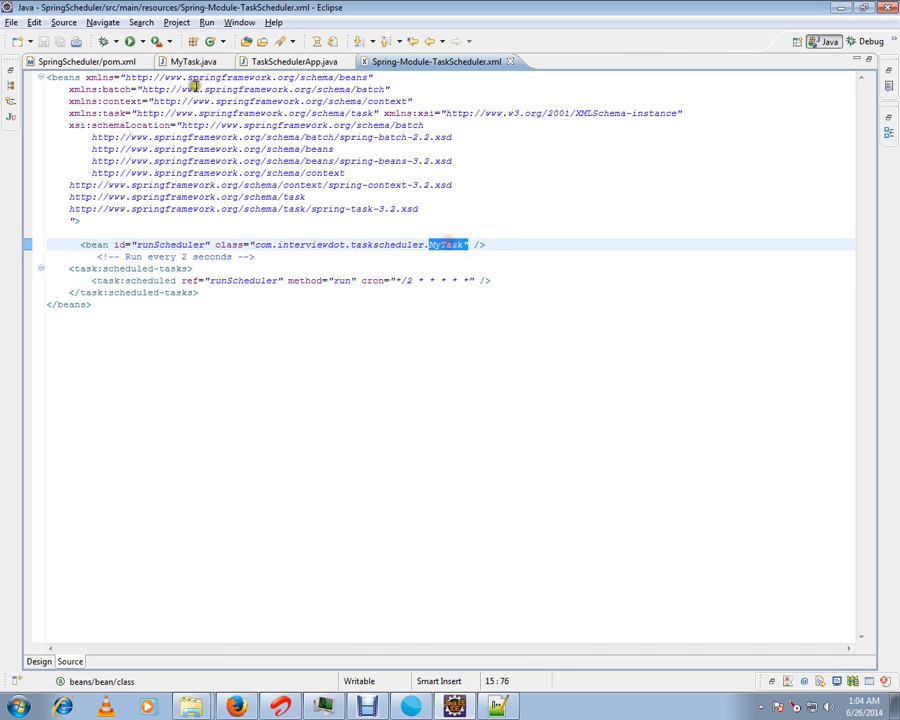
left_click(190, 61)
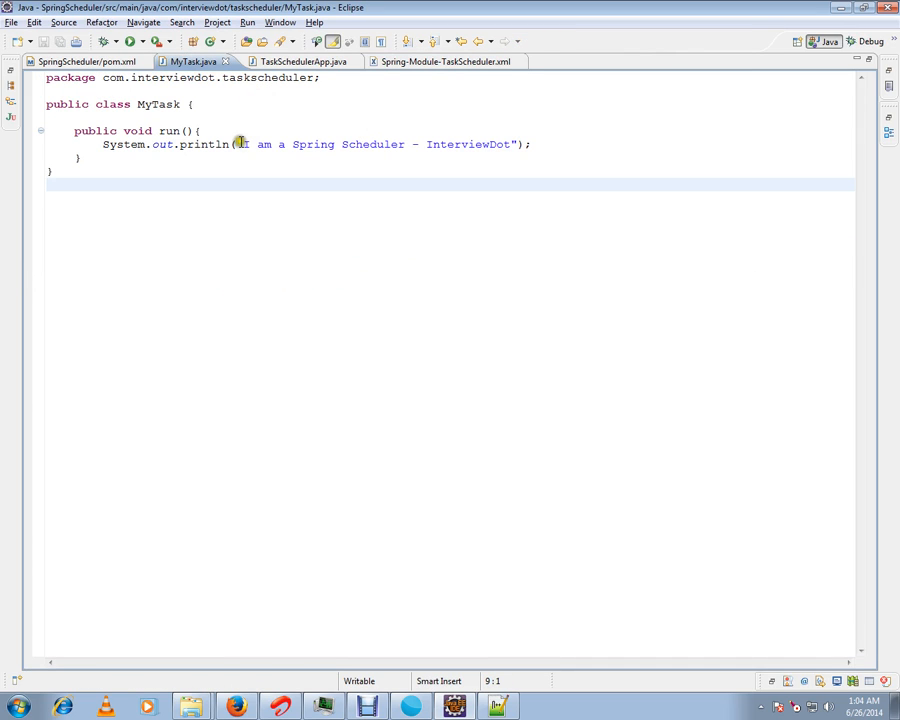
Bring TaskSchedulerApp.java into view and switch to the Debug perspective.
left_click(293, 61)
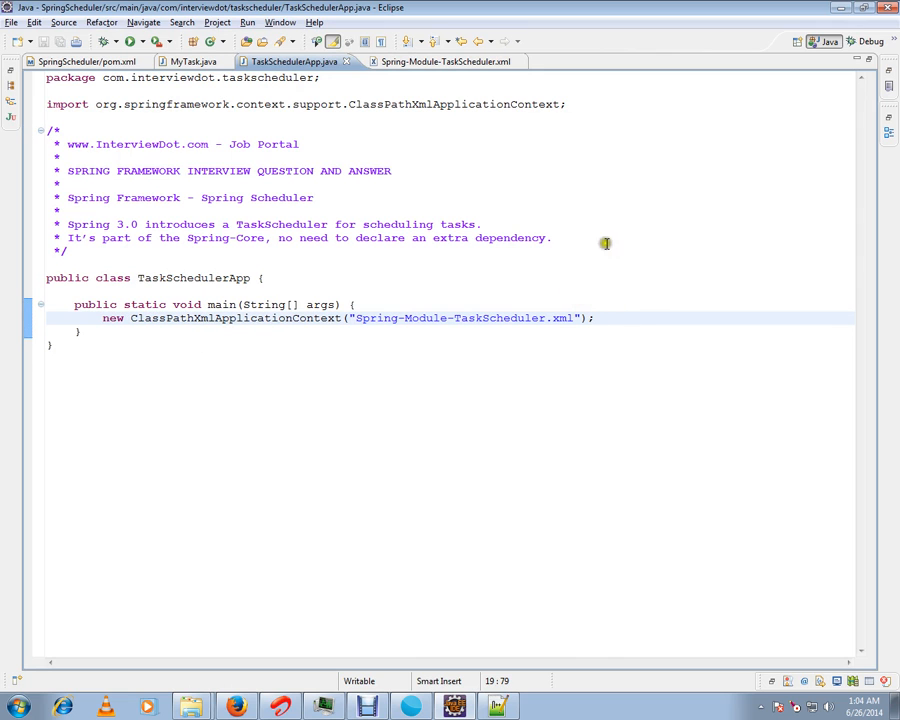
left_click(440, 61)
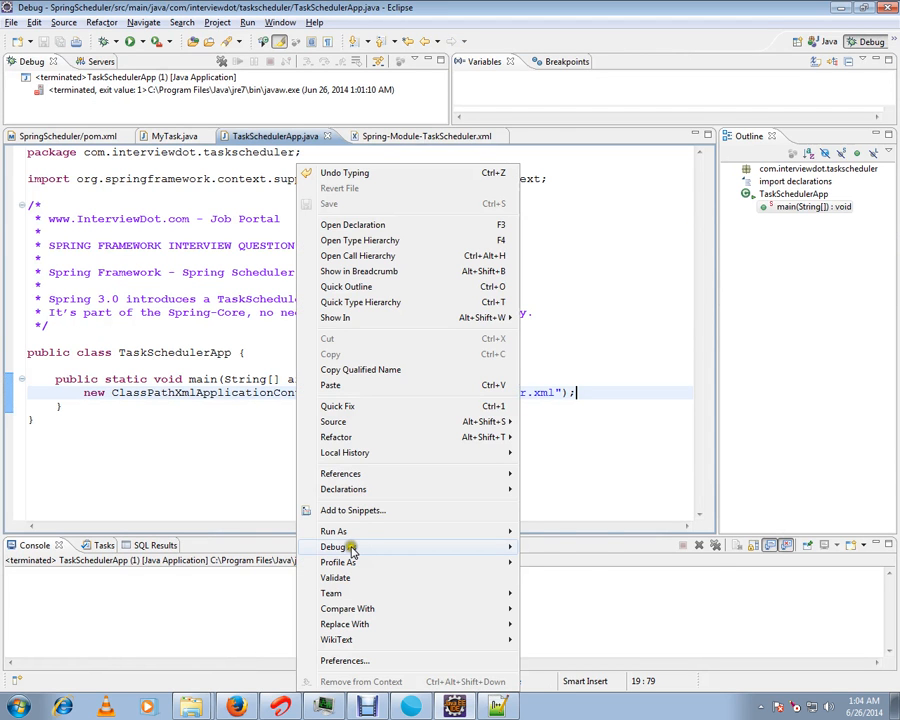
Debug TaskSchedulerApp as a Java Application, enlarge the console, and return to MyTask.java.
left_click(335, 547)
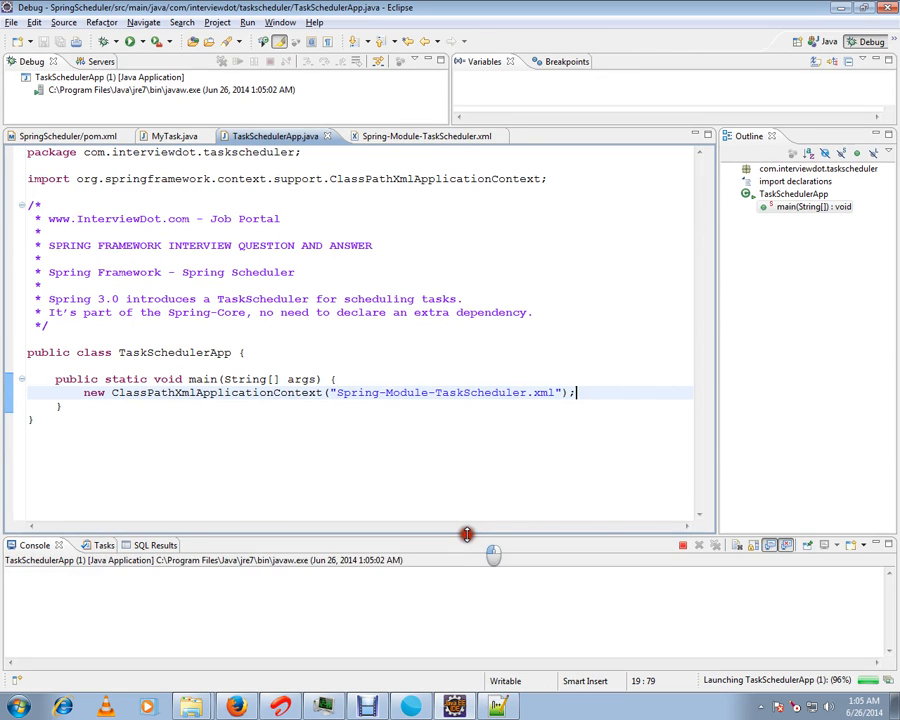
left_click_drag(467, 534, 467, 477)
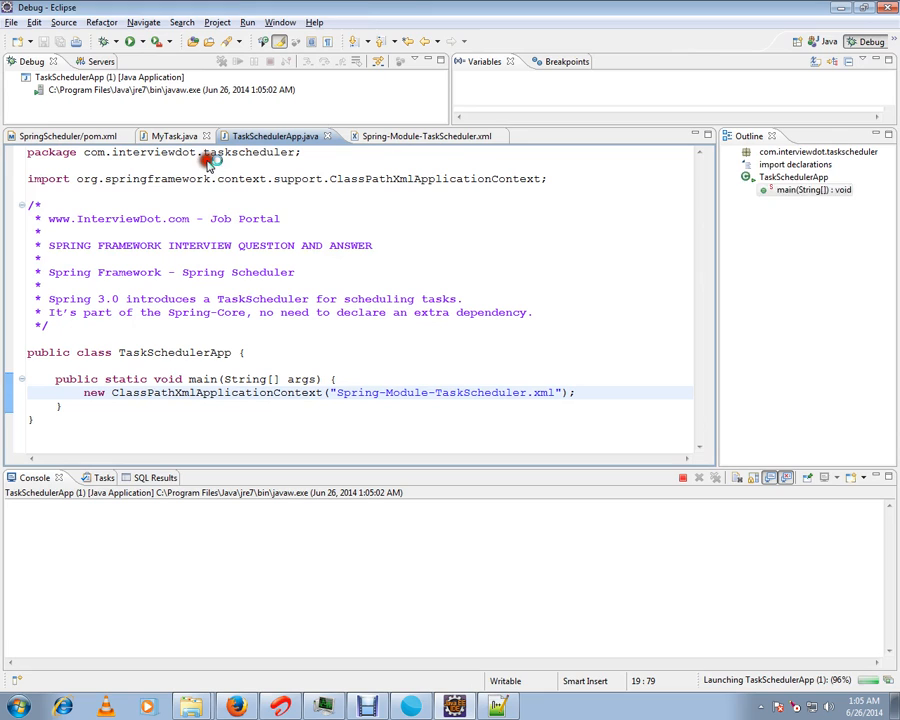
left_click(175, 135)
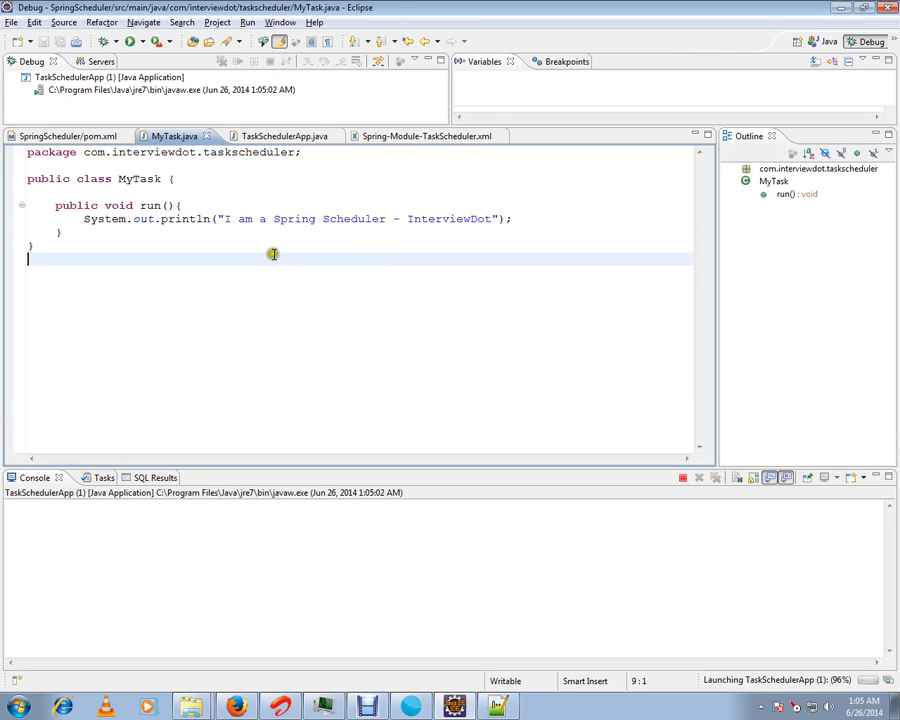
mouse_move(274, 289)
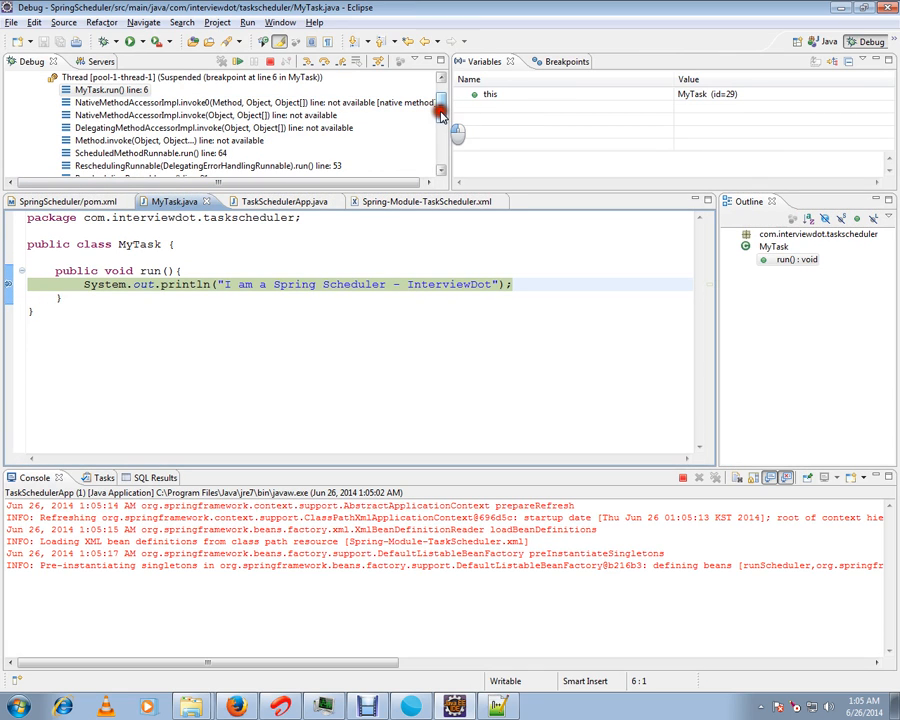
Resume past the MyTask breakpoint so 'I am a Spring Scheduler - InterviewDot' keeps printing.
scroll("down", 3)
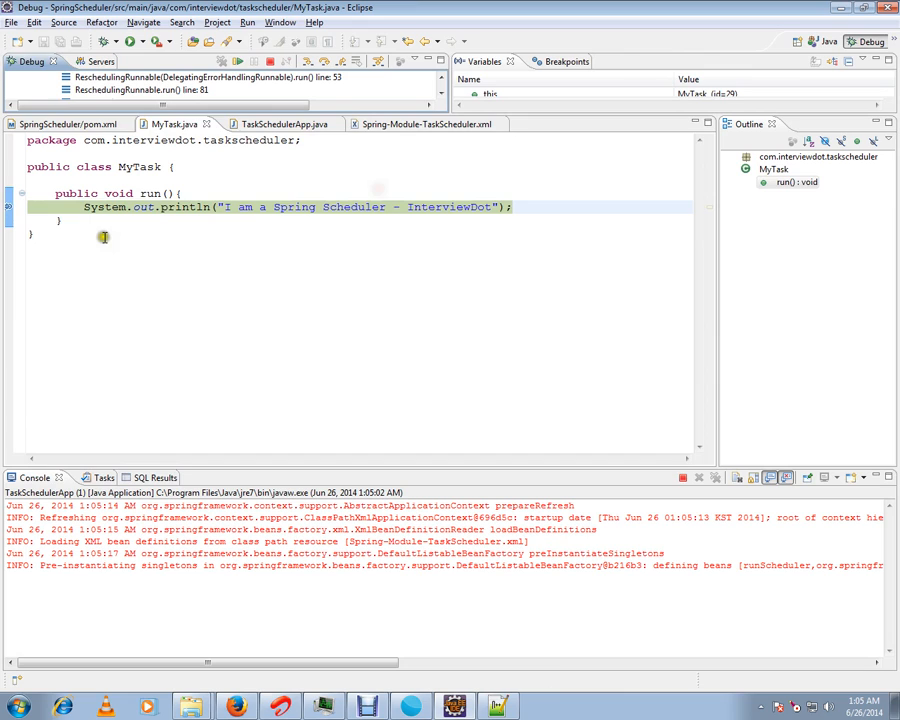
left_click(169, 234)
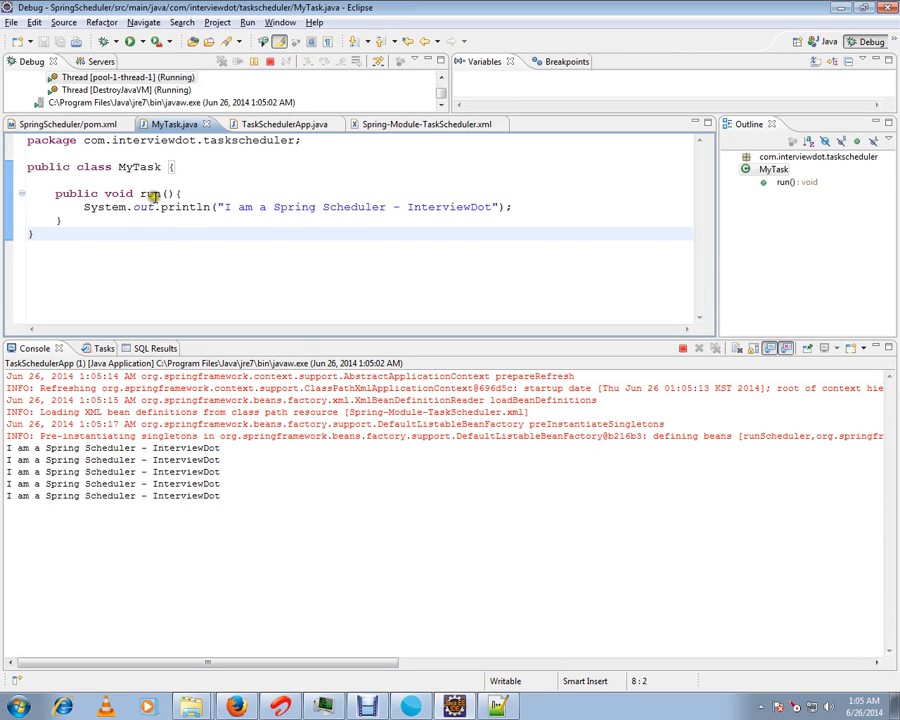
double_click(149, 193)
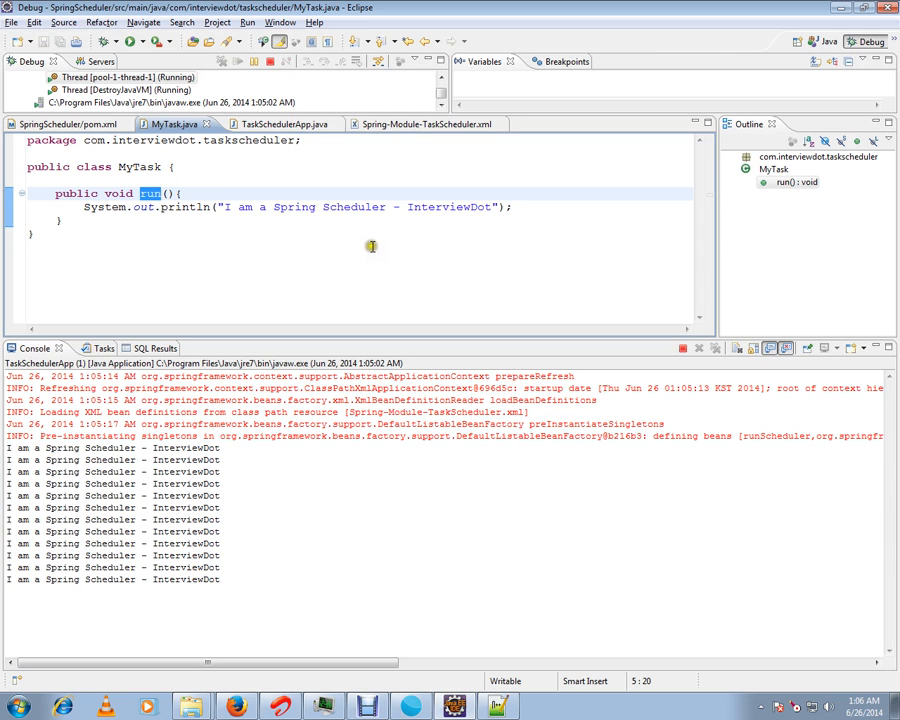
mouse_move(465, 529)
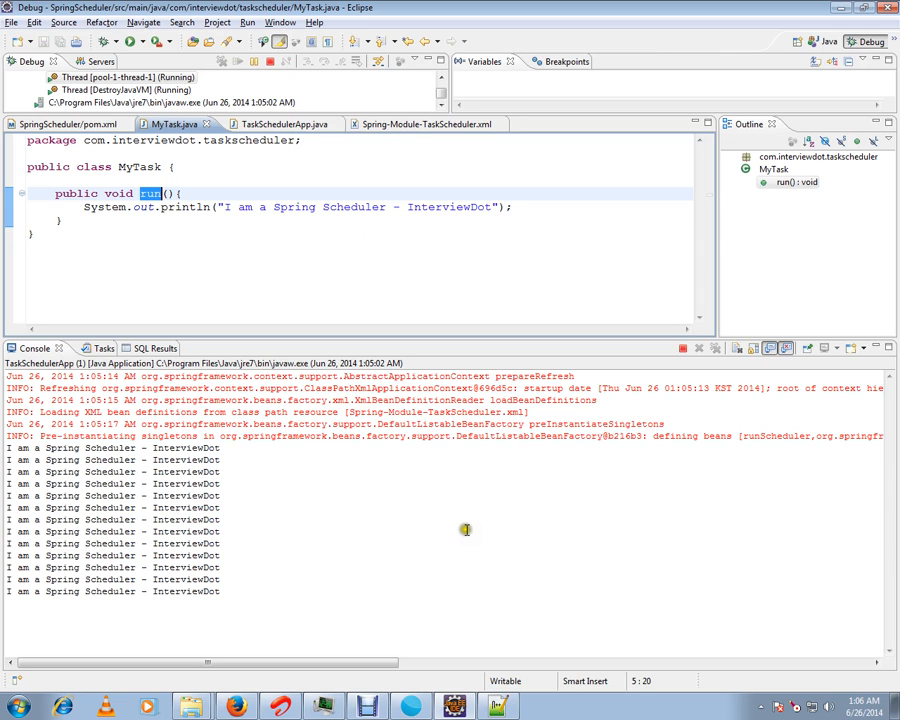